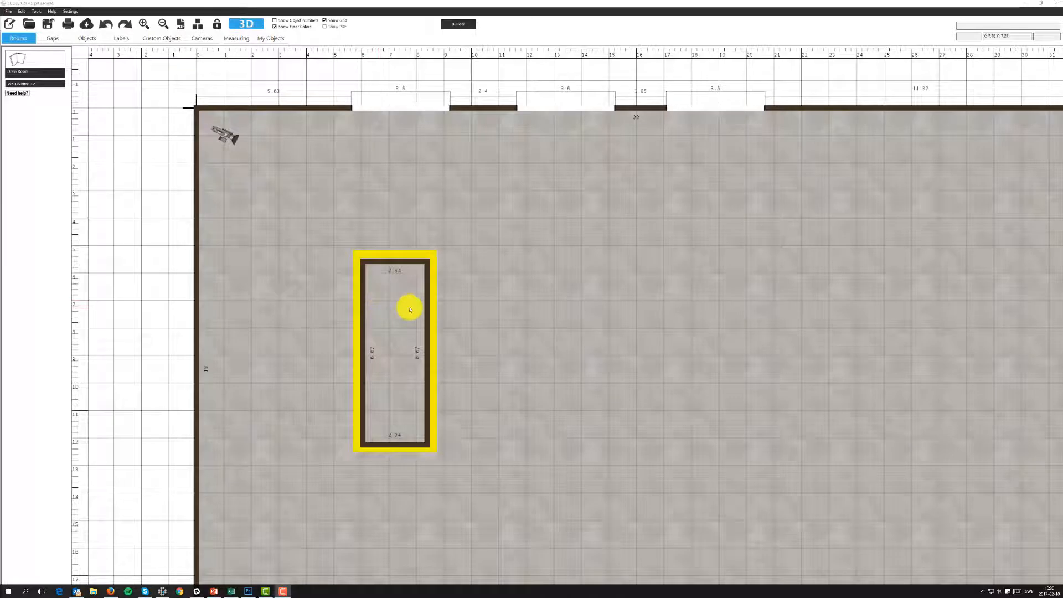
Select the narrow pit room inside the yellow outline to edit its properties
{"action": "scroll", "scroll_direction": "down", "scroll_amount": 3}
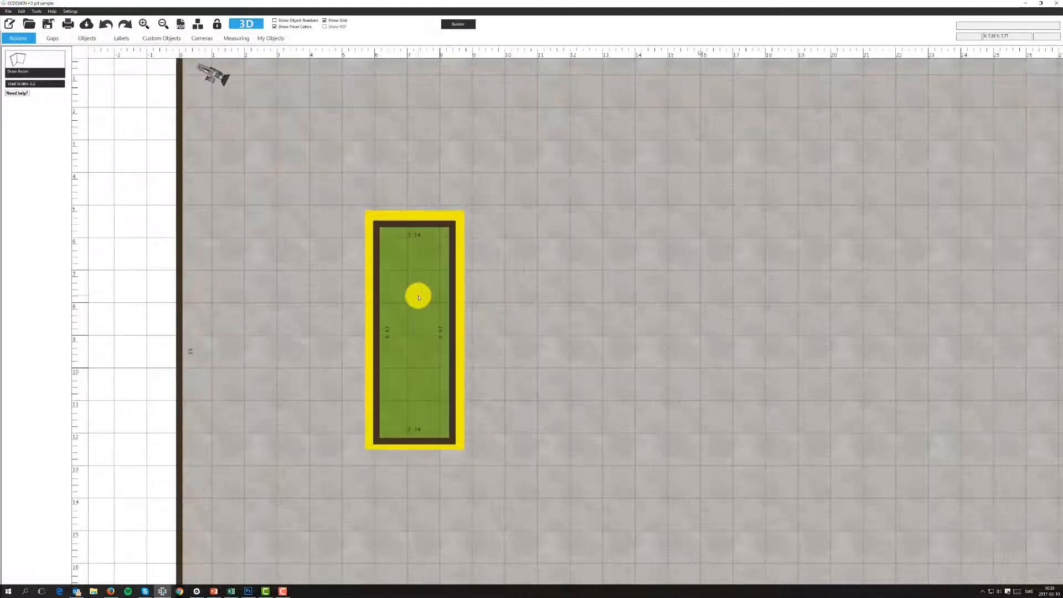
{"action": "left_click", "coordinate": [419, 297]}
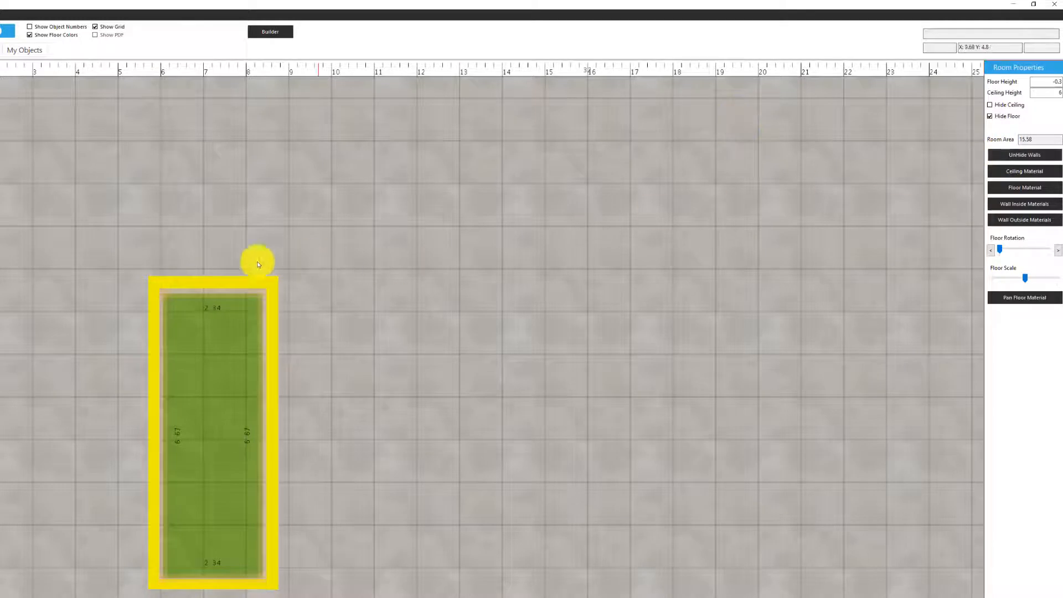
{"action": "mouse_move", "coordinate": [242, 558]}
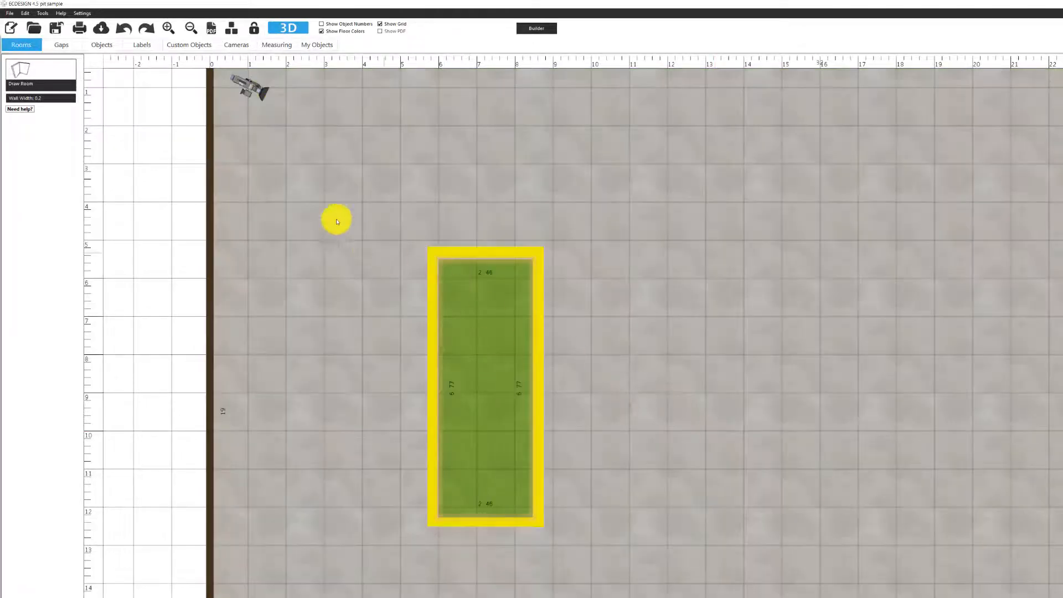
Place a lift rack from the Lift Racks catalogue inside the pit room
{"action": "left_click", "coordinate": [101, 45]}
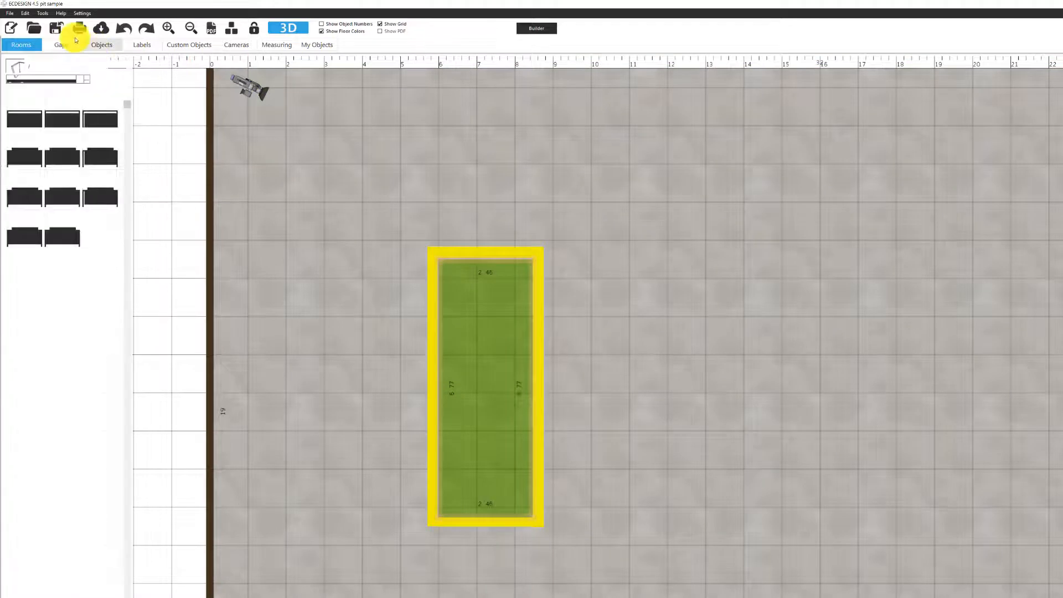
{"action": "left_click", "coordinate": [101, 44]}
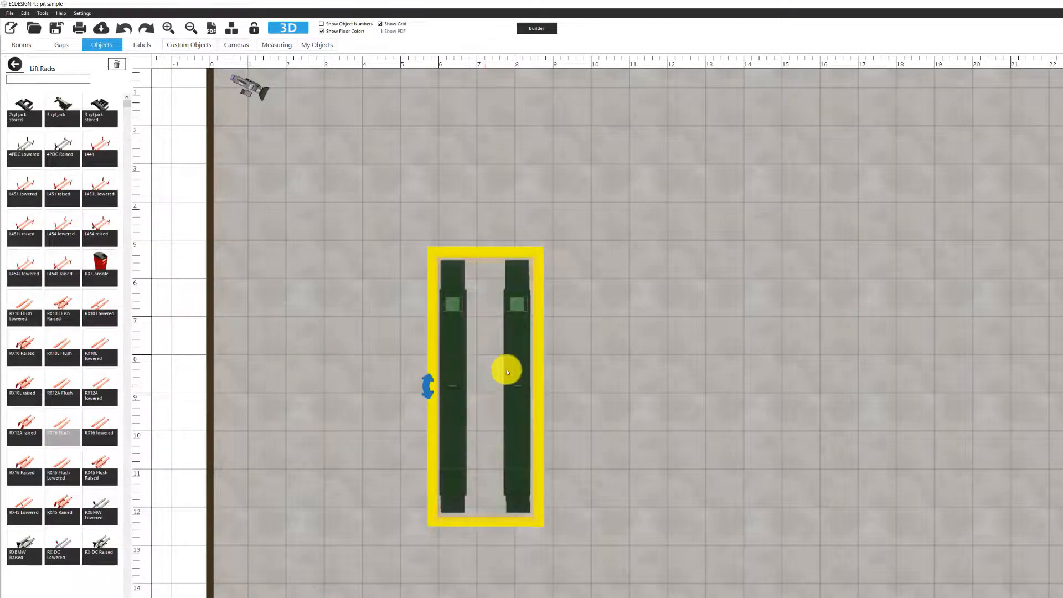
{"action": "left_click", "coordinate": [231, 28]}
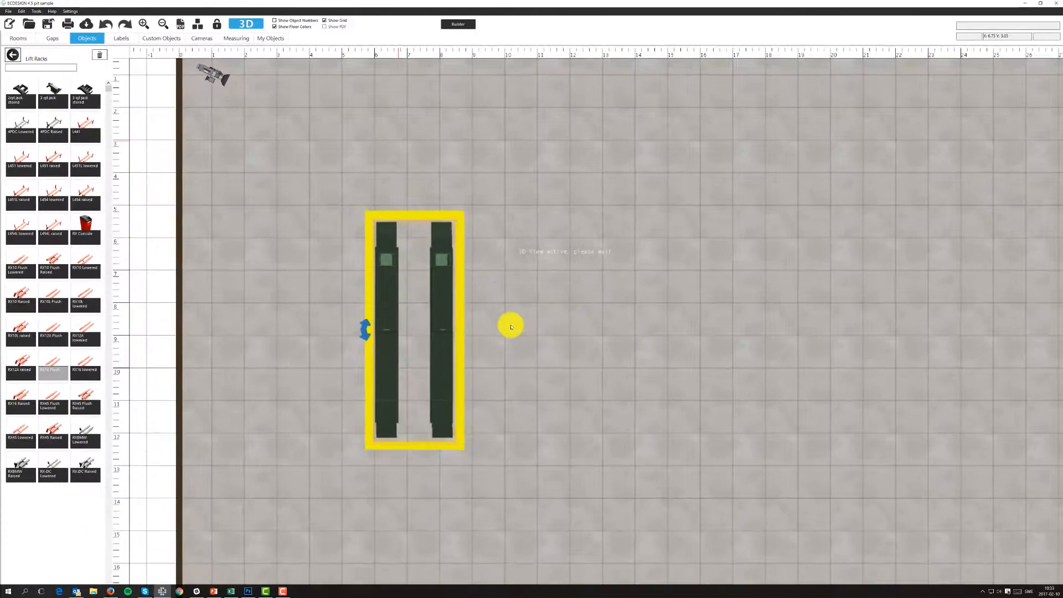
Render the garage in 3D to check the red lift rack in the recessed pit
{"action": "left_click", "coordinate": [246, 23]}
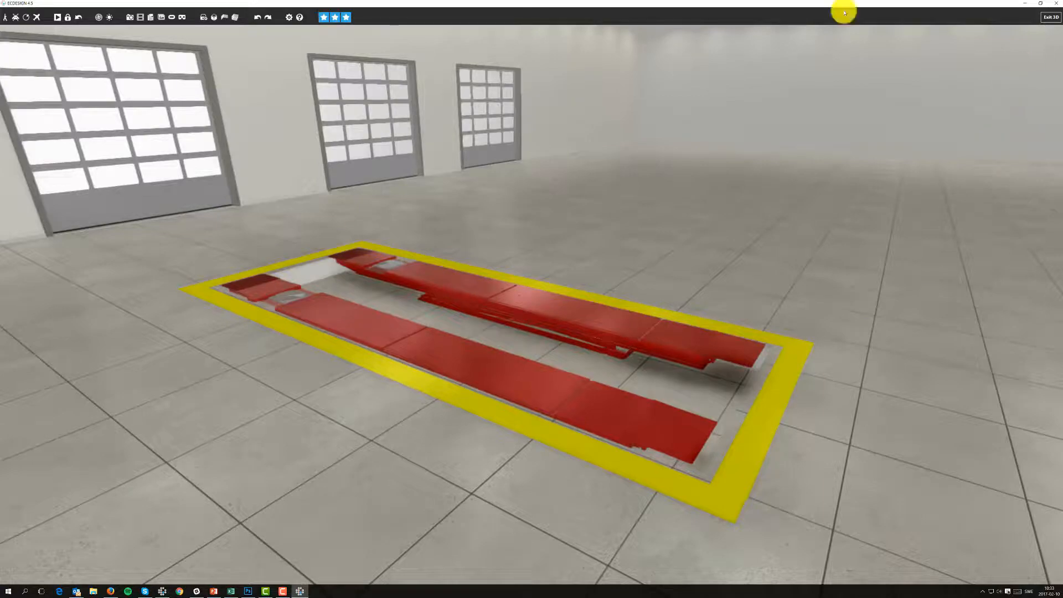
{"action": "left_click", "coordinate": [1047, 17]}
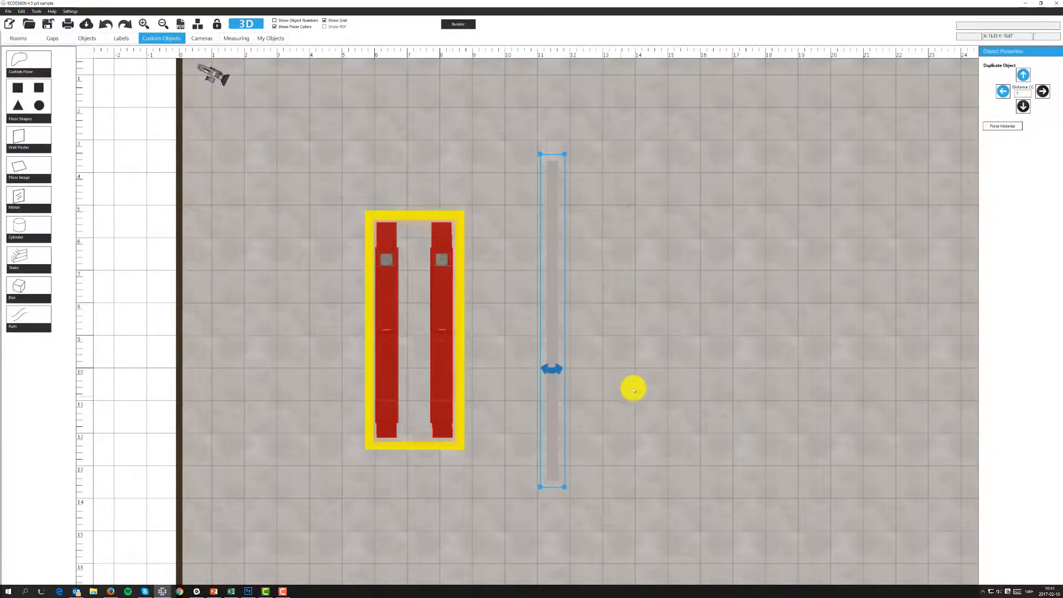
{"action": "mouse_move", "coordinate": [673, 285]}
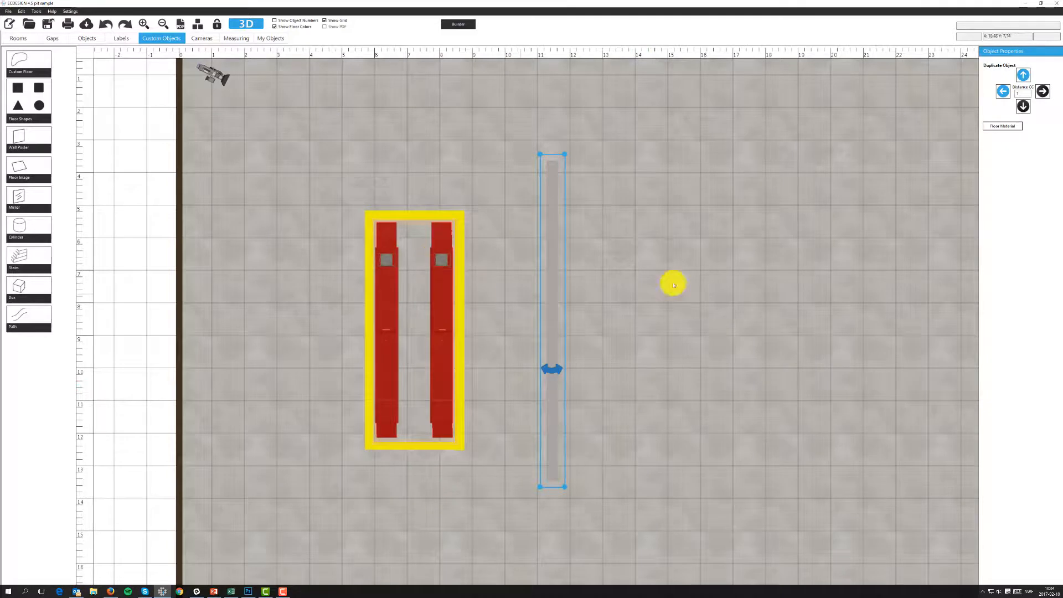
Apply a yellow colour floor material to the long strip beside the pit
{"action": "left_click", "coordinate": [1003, 127]}
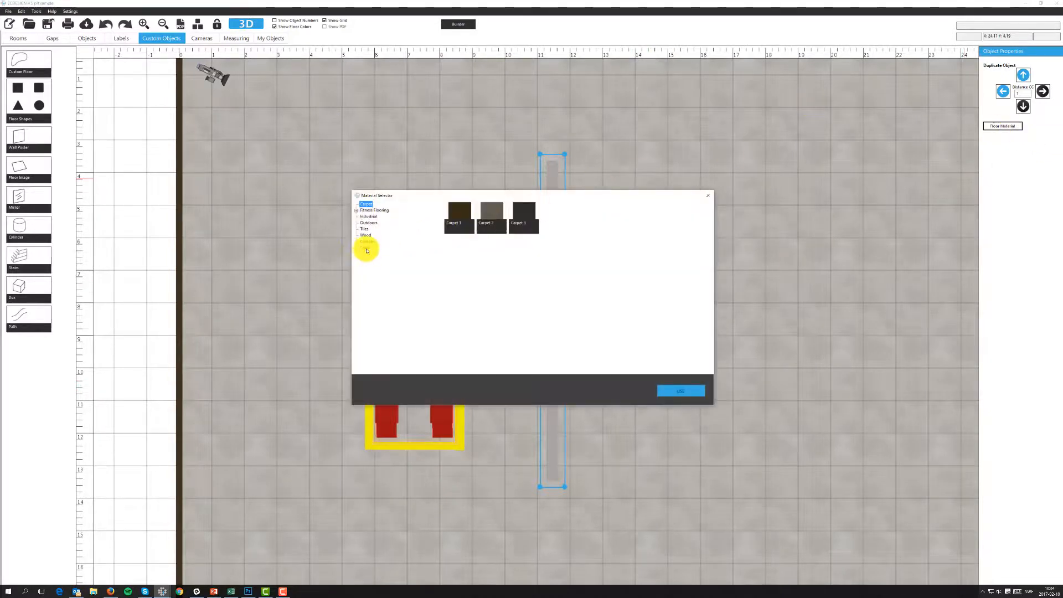
{"action": "left_click", "coordinate": [365, 247]}
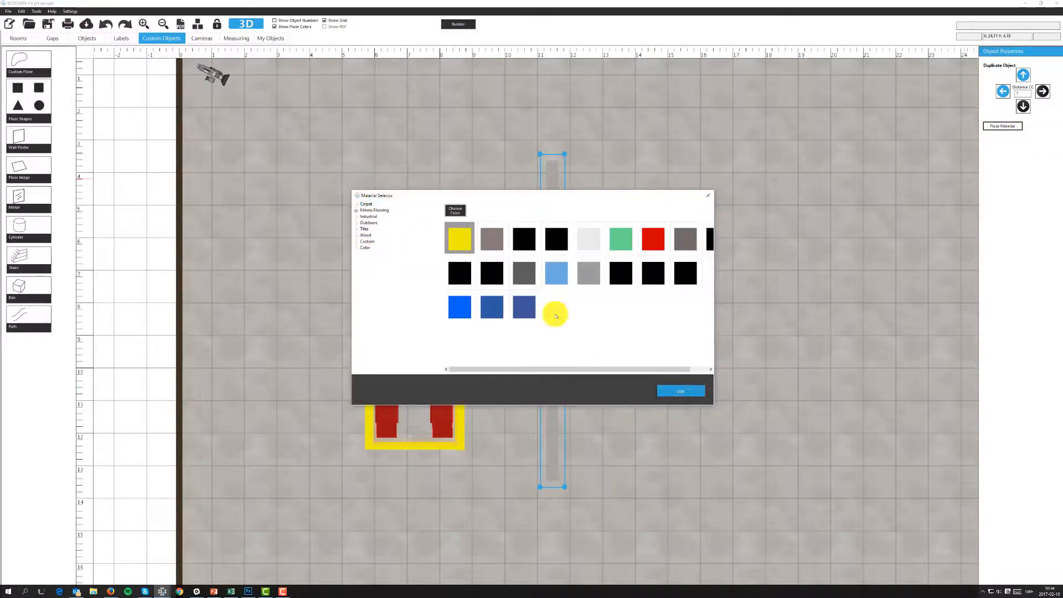
{"action": "left_click", "coordinate": [680, 391]}
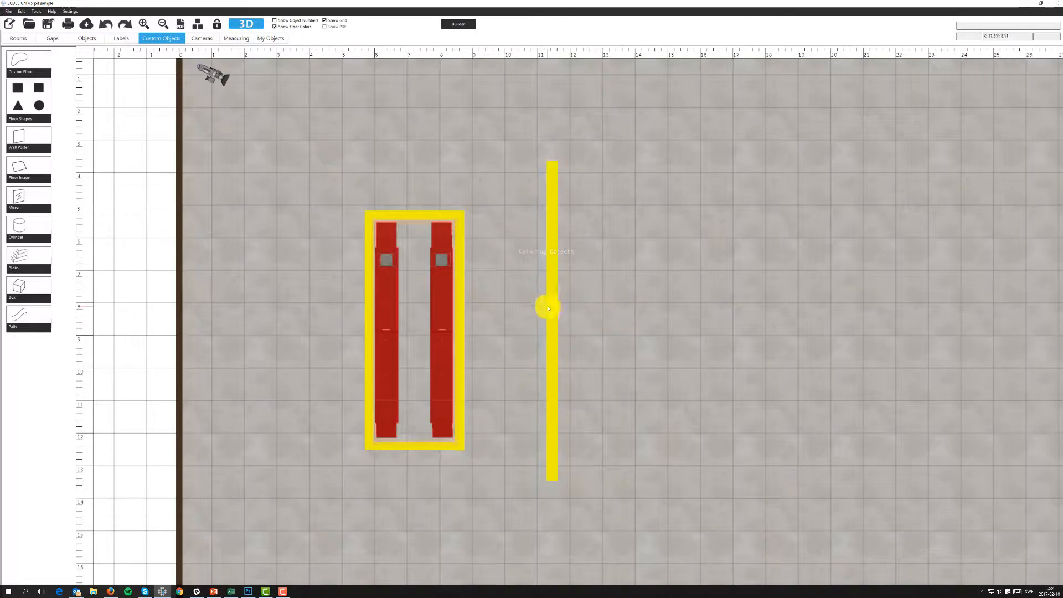
Show the garage in 3D with the yellow floor stripe beside the red lift pit
{"action": "left_click", "coordinate": [551, 305]}
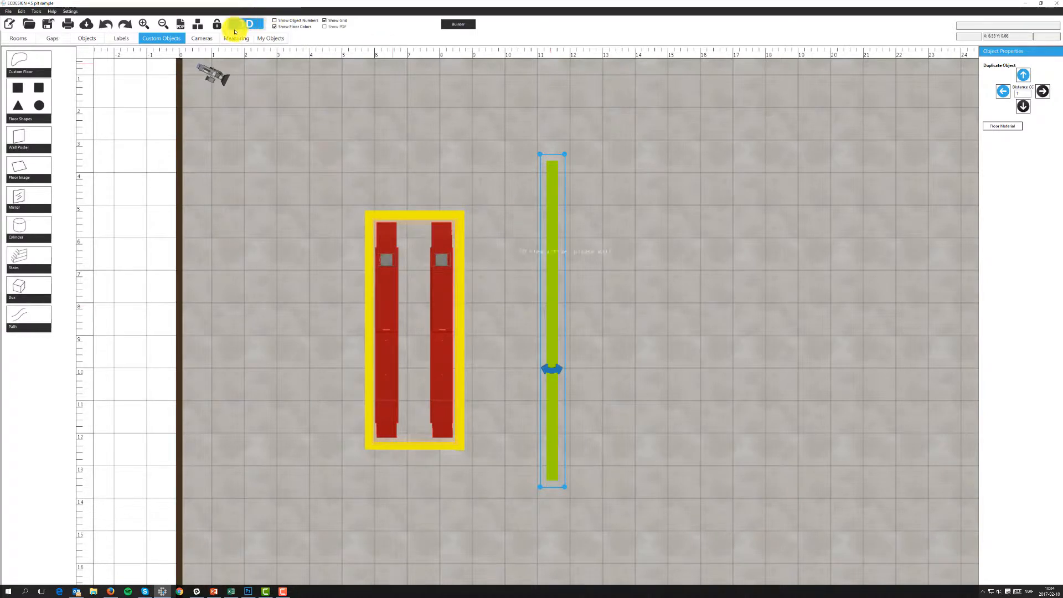
{"action": "left_click", "coordinate": [246, 23]}
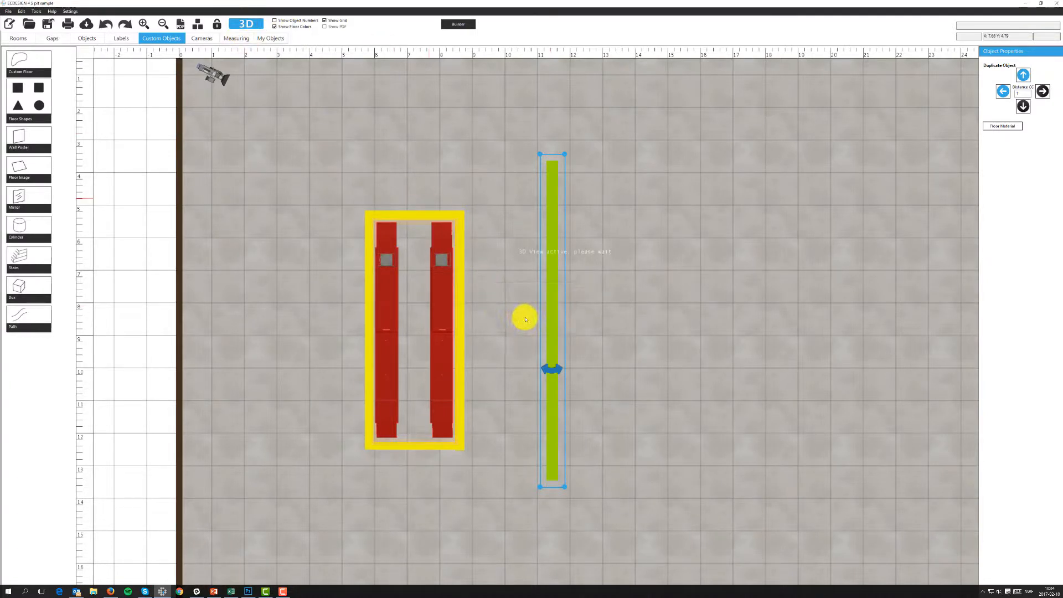
{"action": "left_click", "coordinate": [246, 24]}
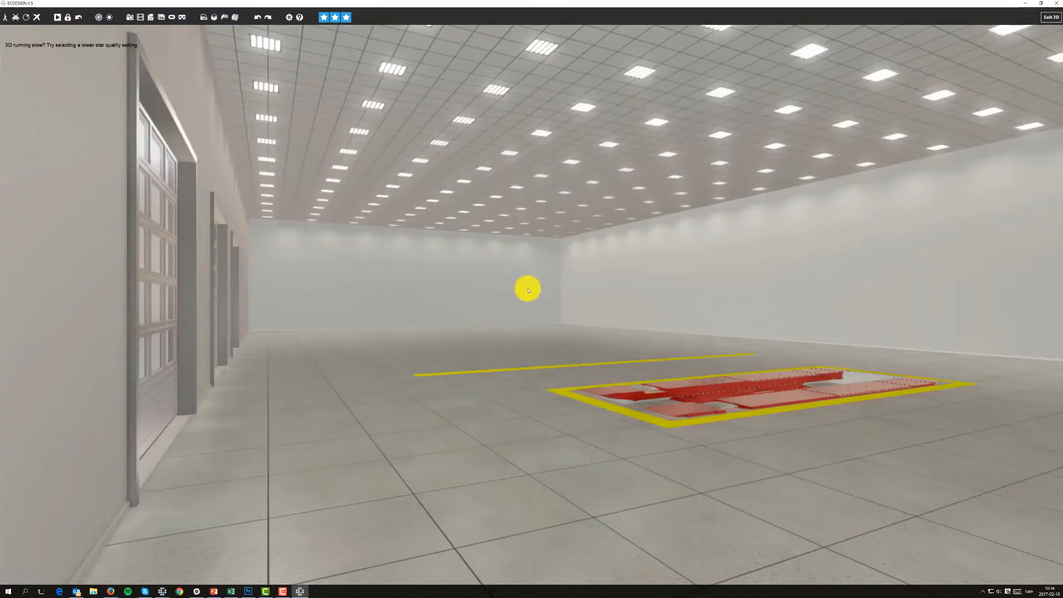